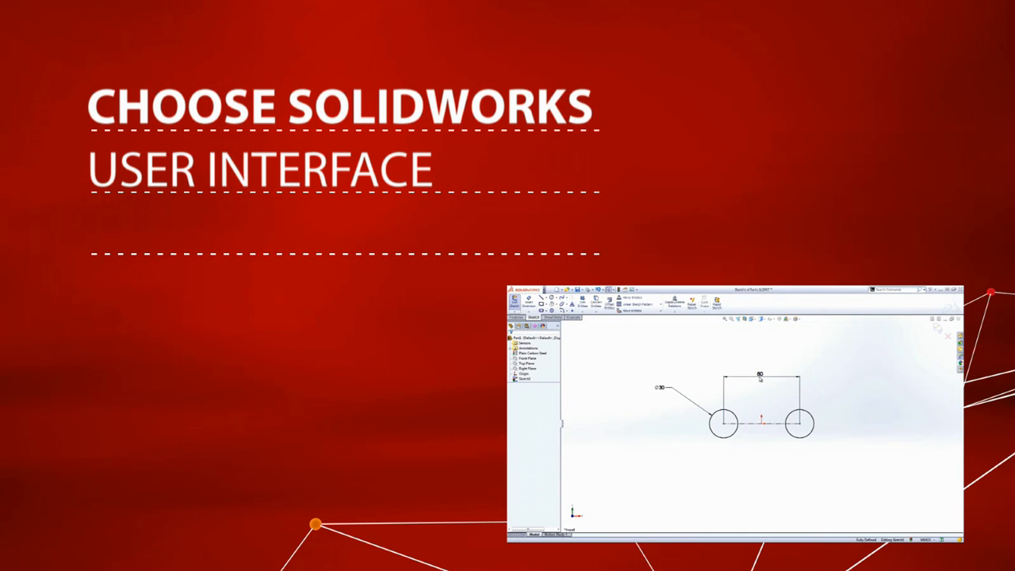
Step: Browse the Sketch and Sheet Metal command tabs, showing then hiding the custom tab
right_click(799, 422)
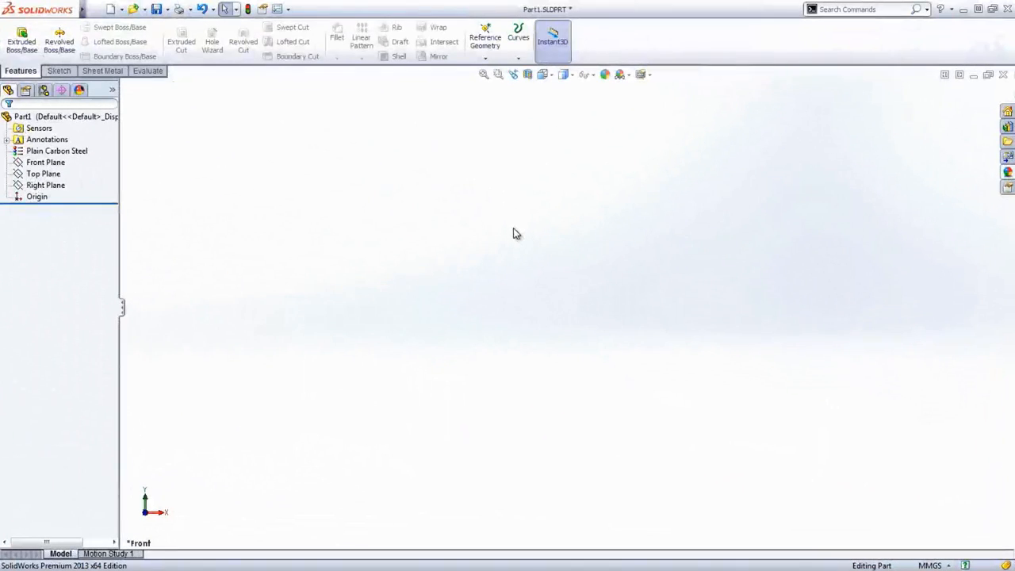
mouse_move(613, 437)
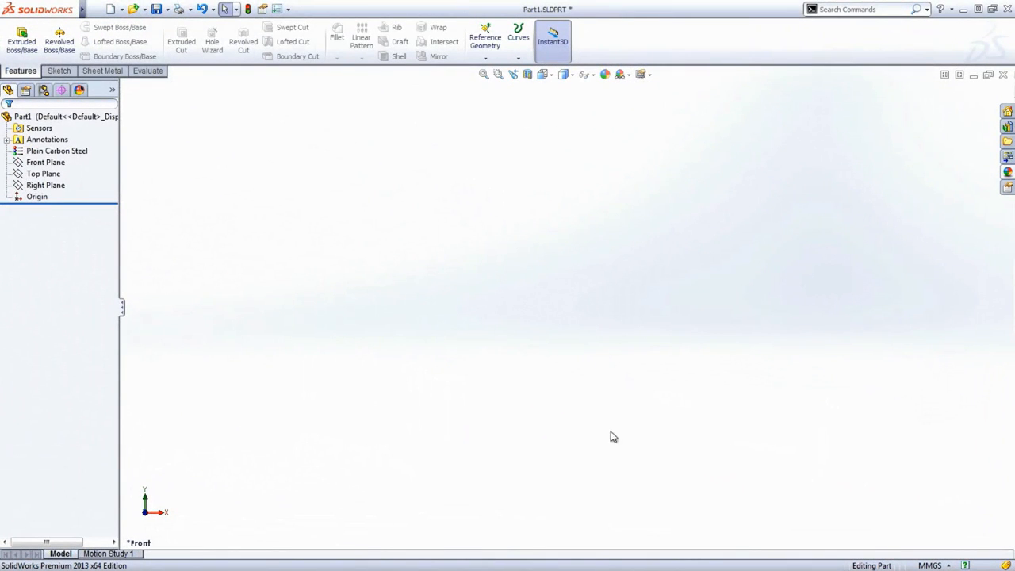
mouse_move(457, 227)
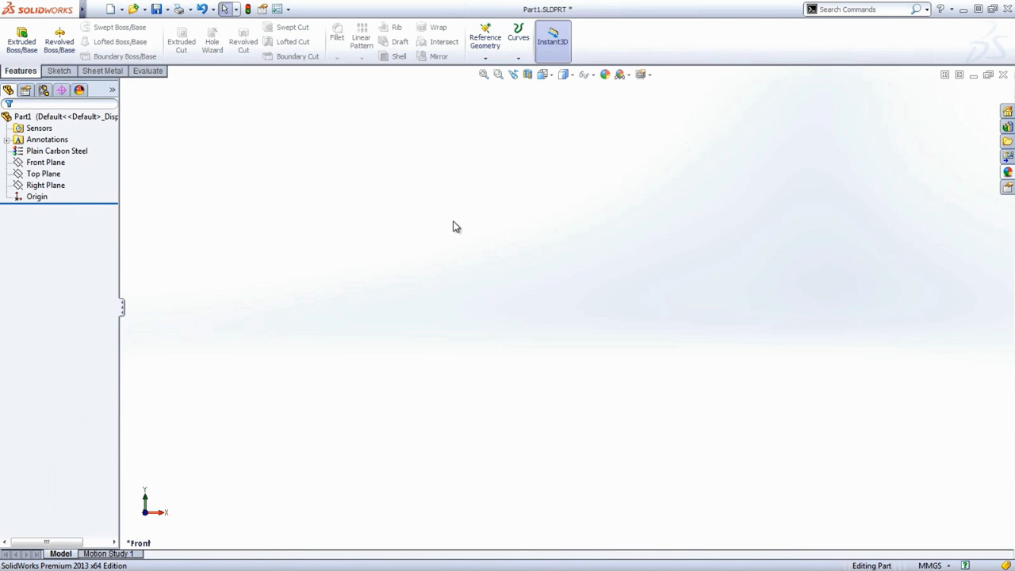
mouse_move(59, 41)
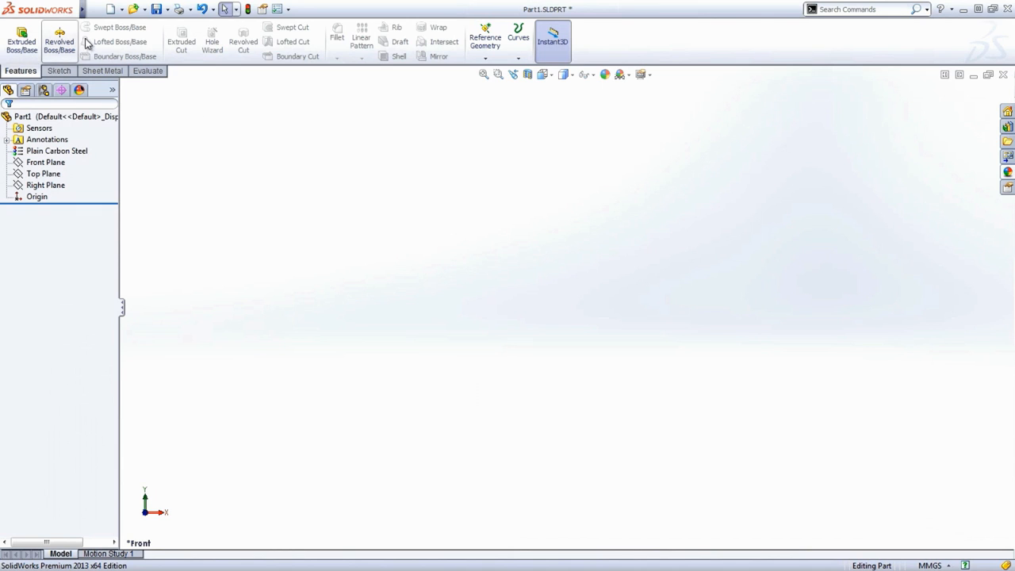
mouse_move(124, 83)
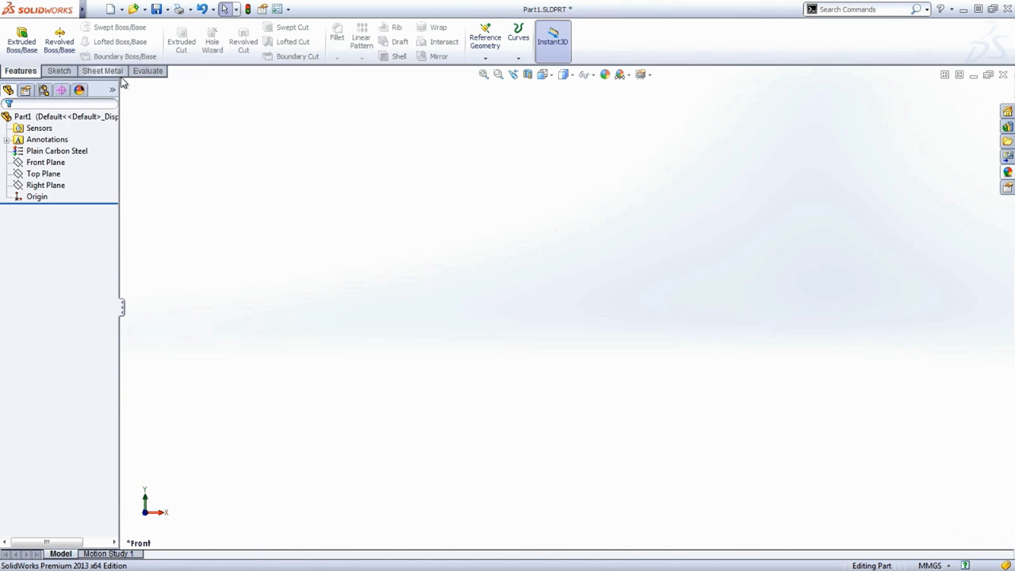
mouse_move(698, 223)
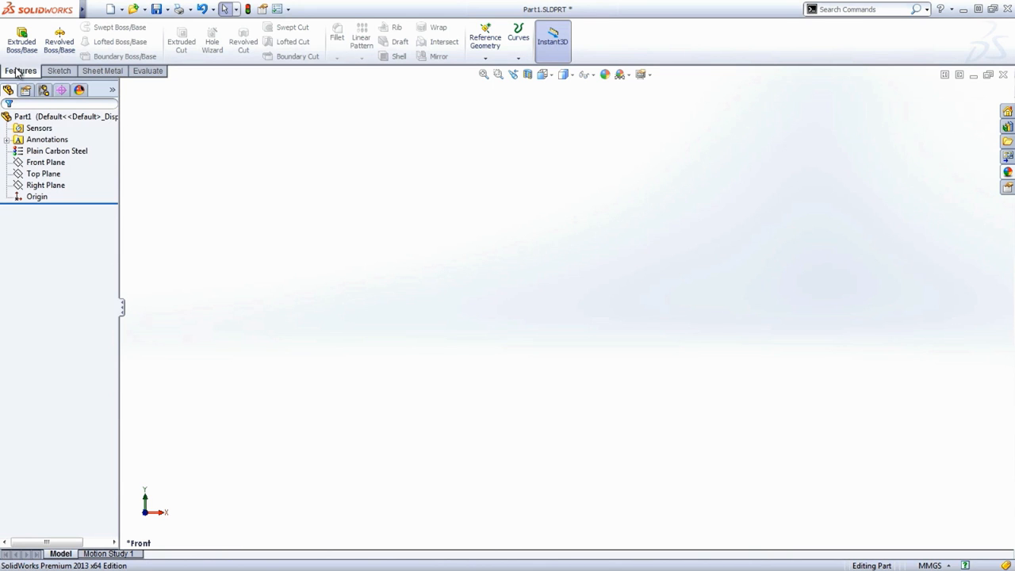
left_click(58, 70)
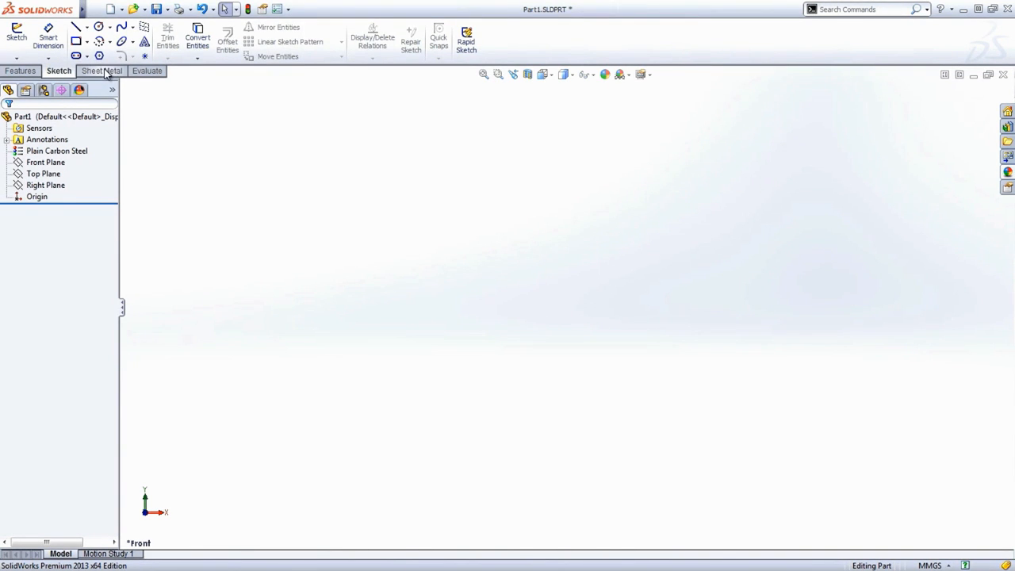
left_click(101, 69)
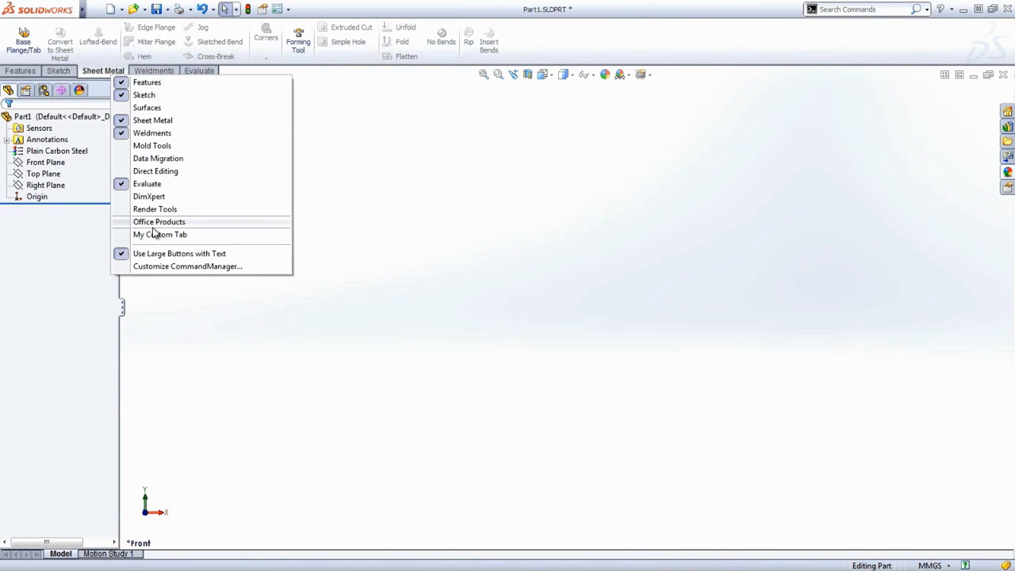
left_click(159, 235)
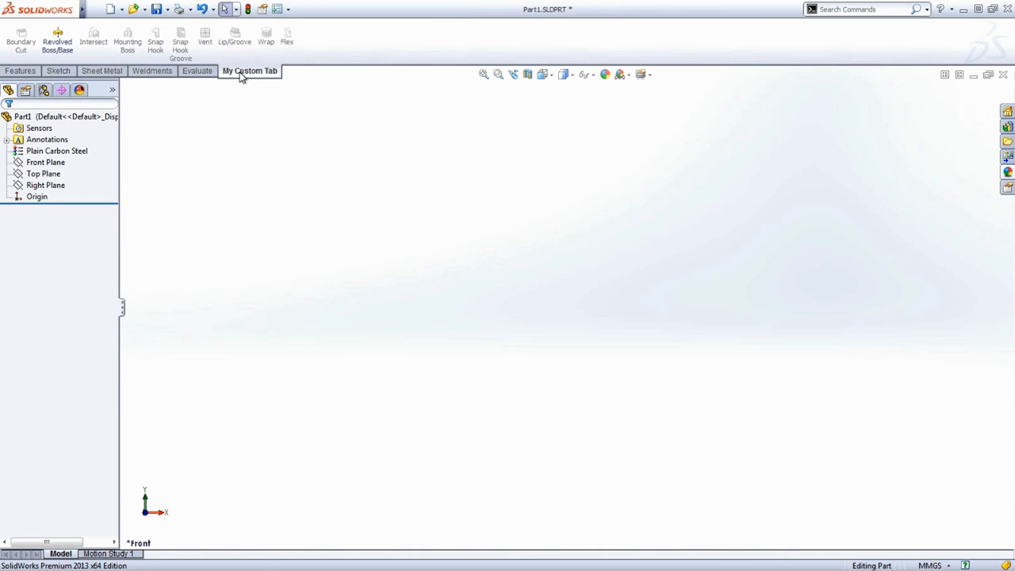
right_click(251, 69)
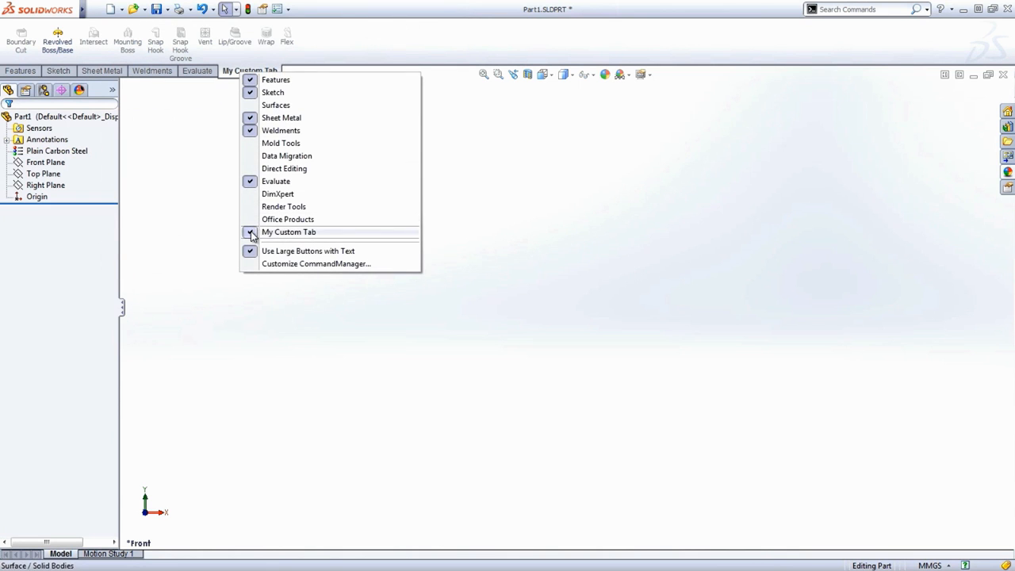
left_click(250, 231)
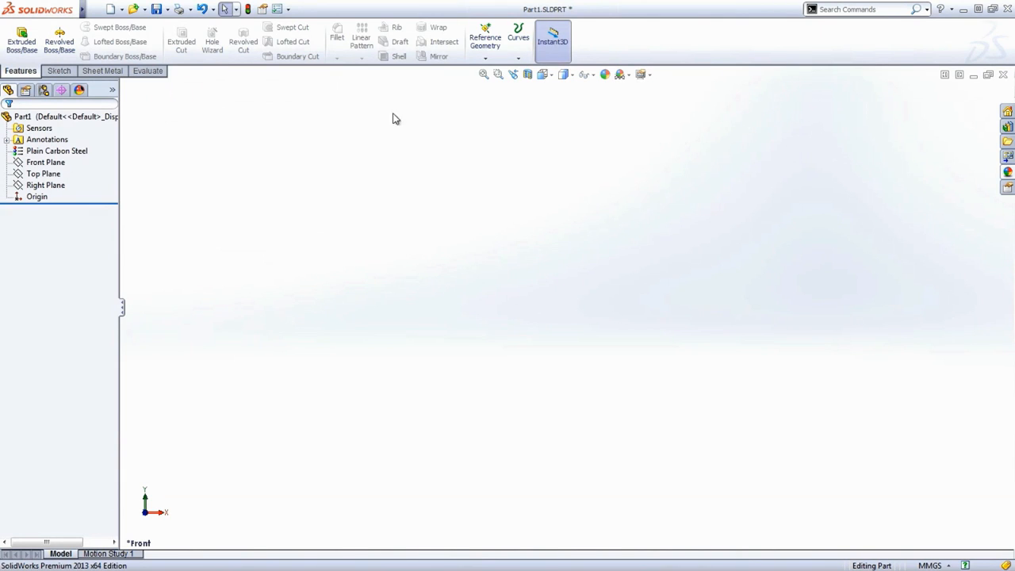
mouse_move(615, 99)
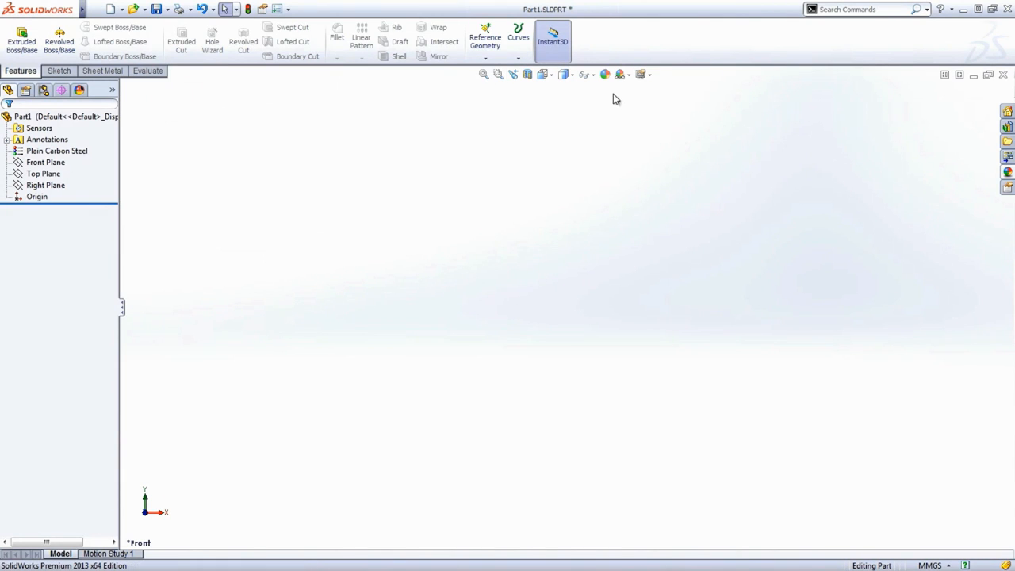
mouse_move(116, 148)
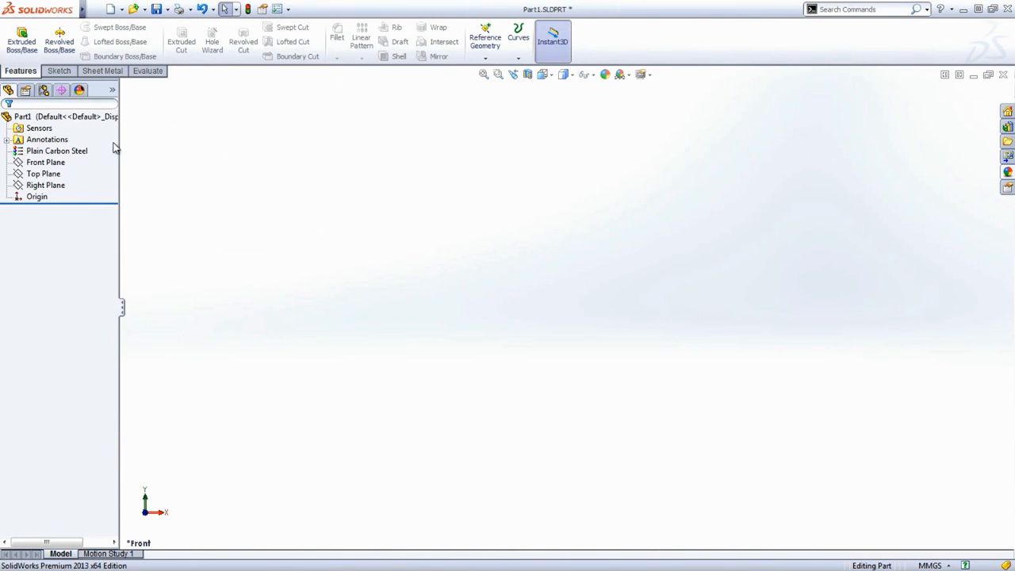
Step: Start a new sketch, Sketch1, on the Front Plane
left_click(45, 161)
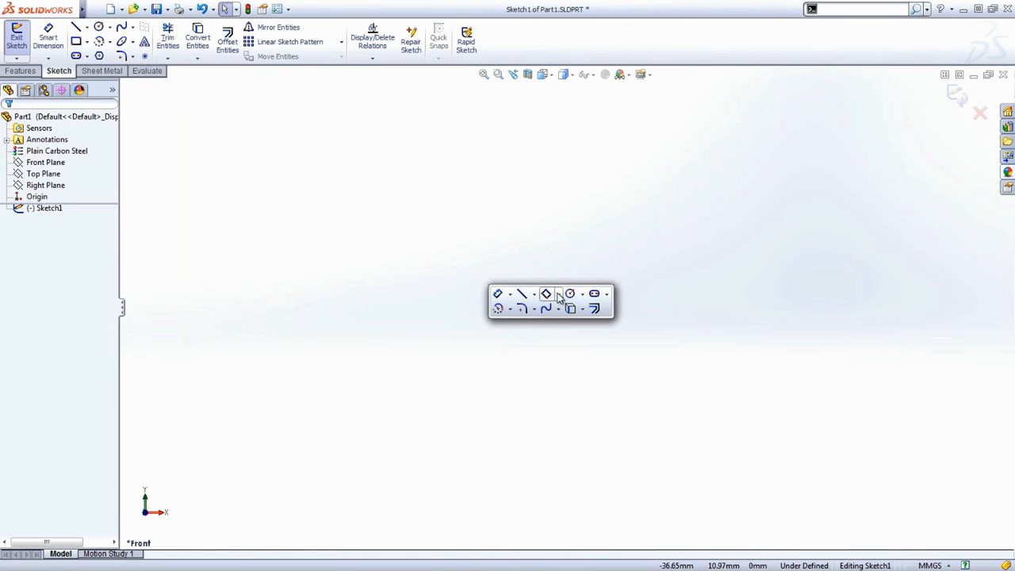
Step: Review the slot, rectangle and circle flyouts and choose the center-point Circle tool
left_click(606, 293)
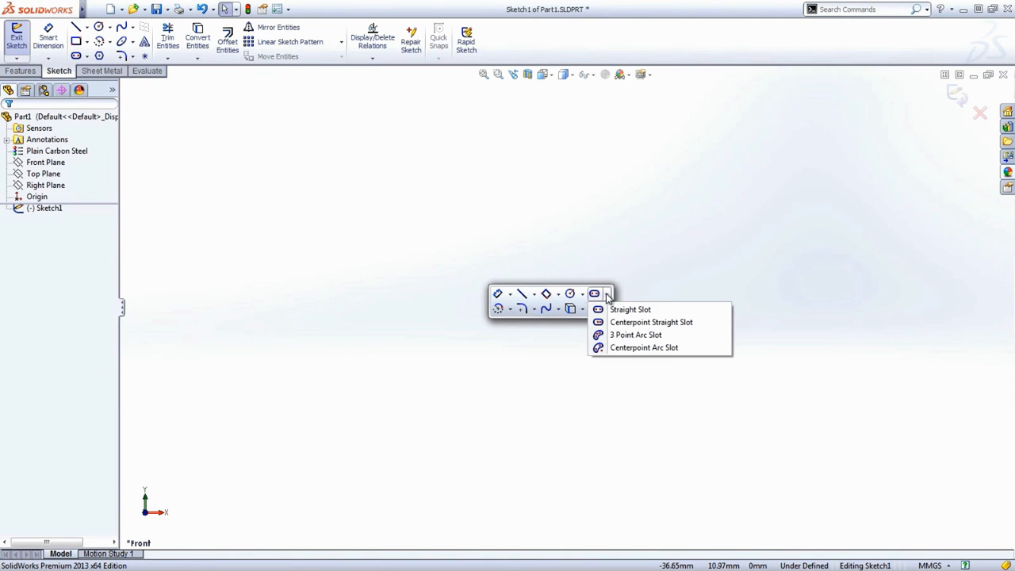
left_click(546, 293)
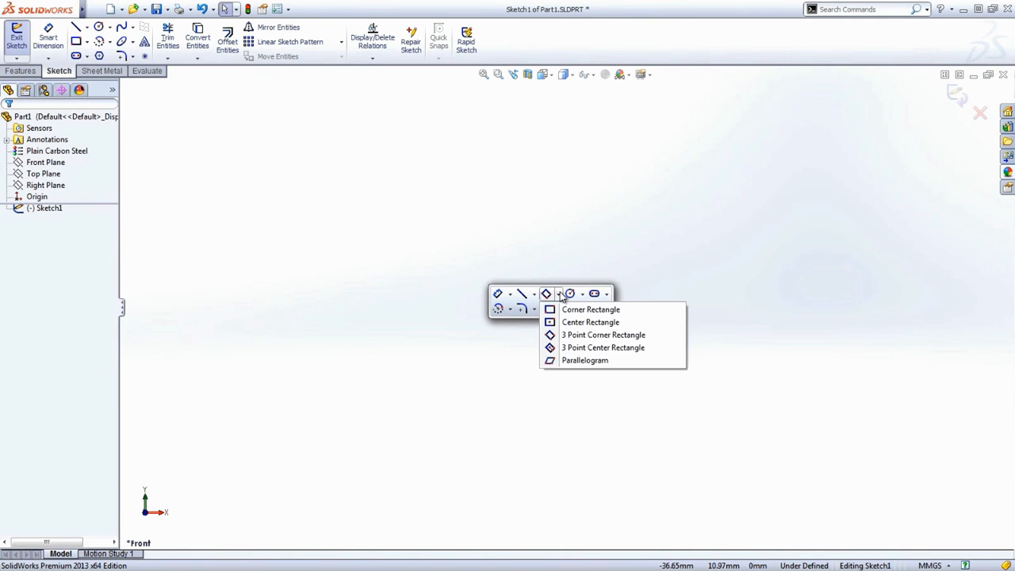
mouse_move(547, 297)
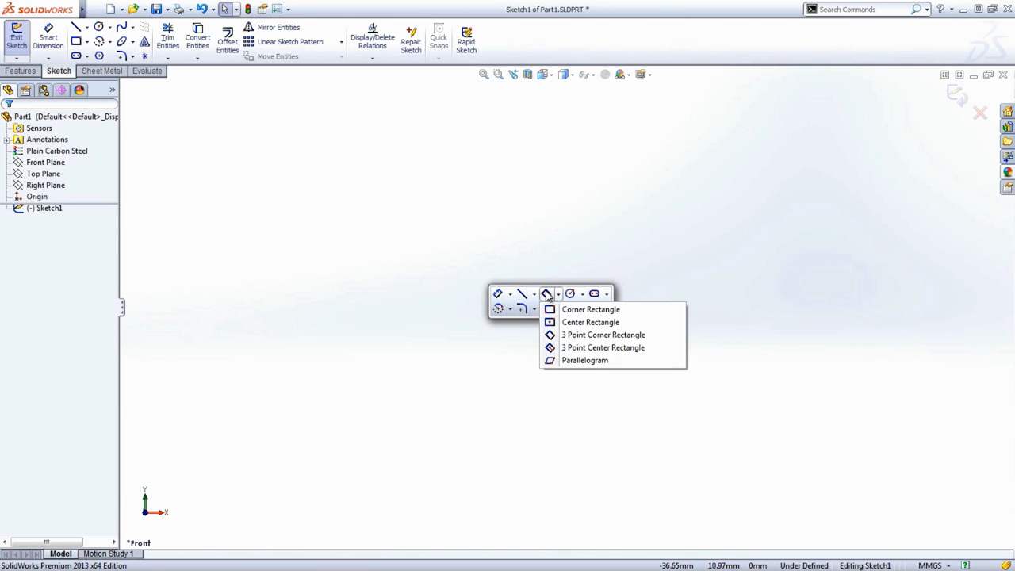
left_click(570, 294)
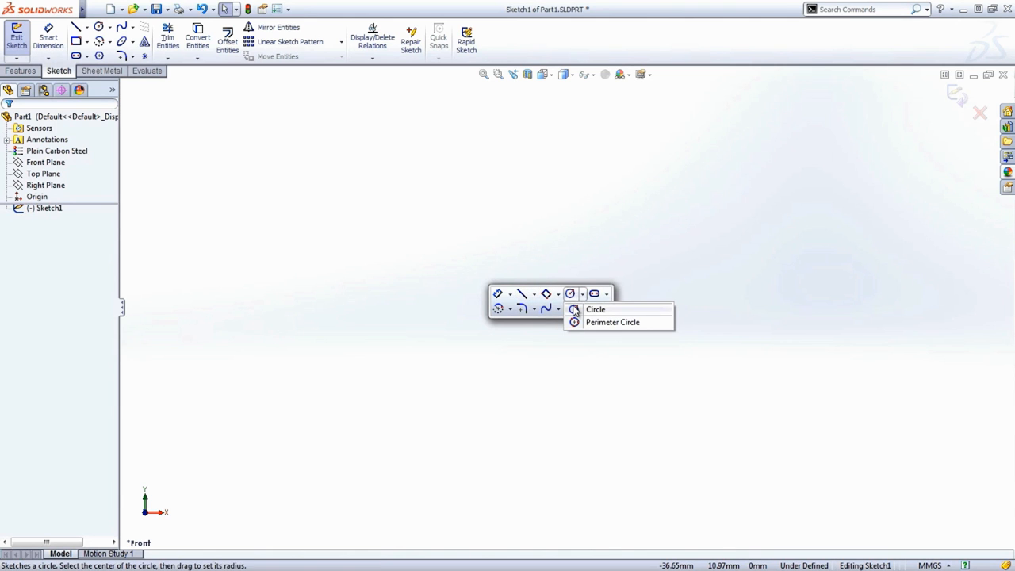
left_click(597, 310)
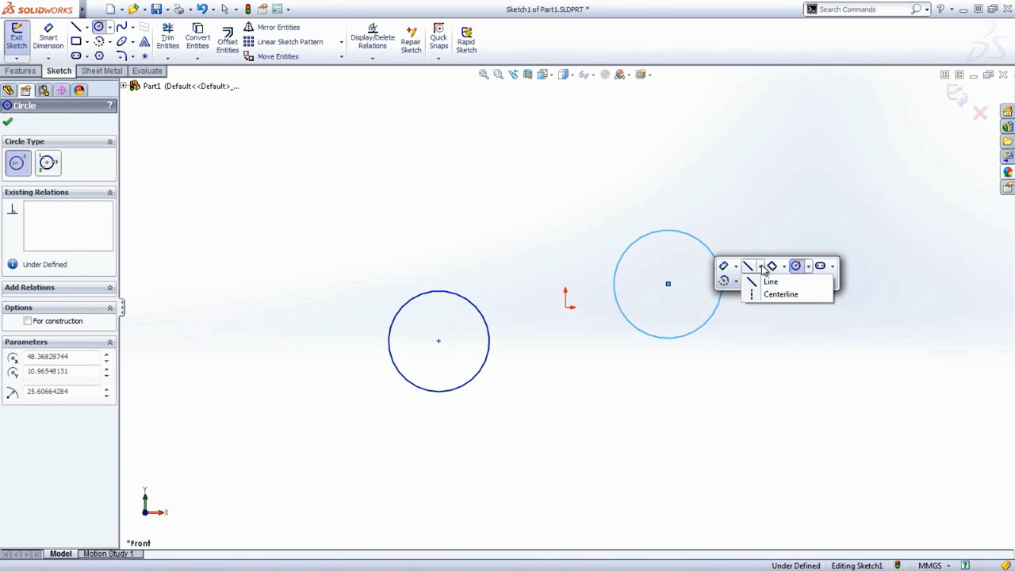
Step: Draw a construction centerline from the right circle's center toward the left circle's center
left_click(771, 283)
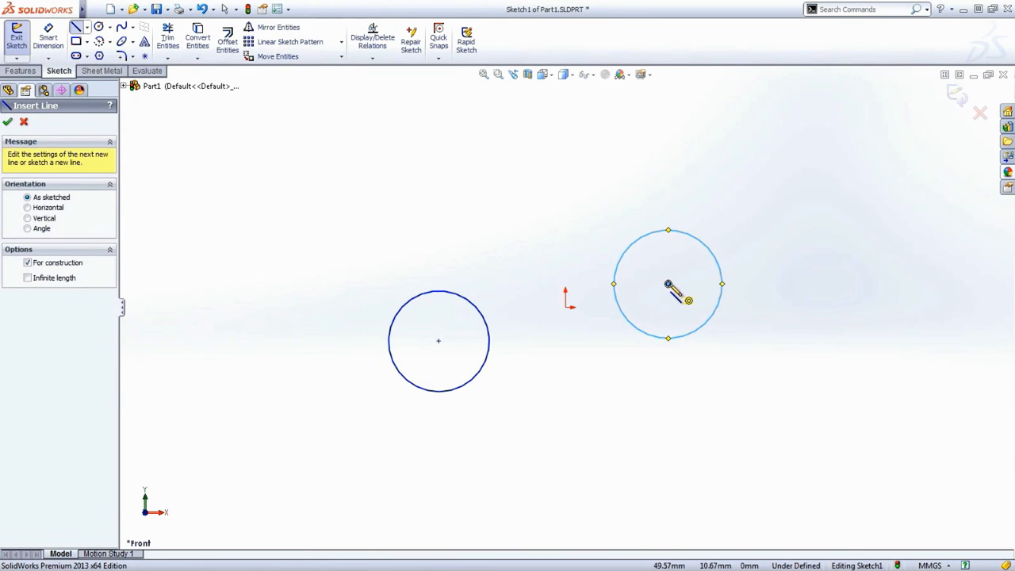
left_click(438, 342)
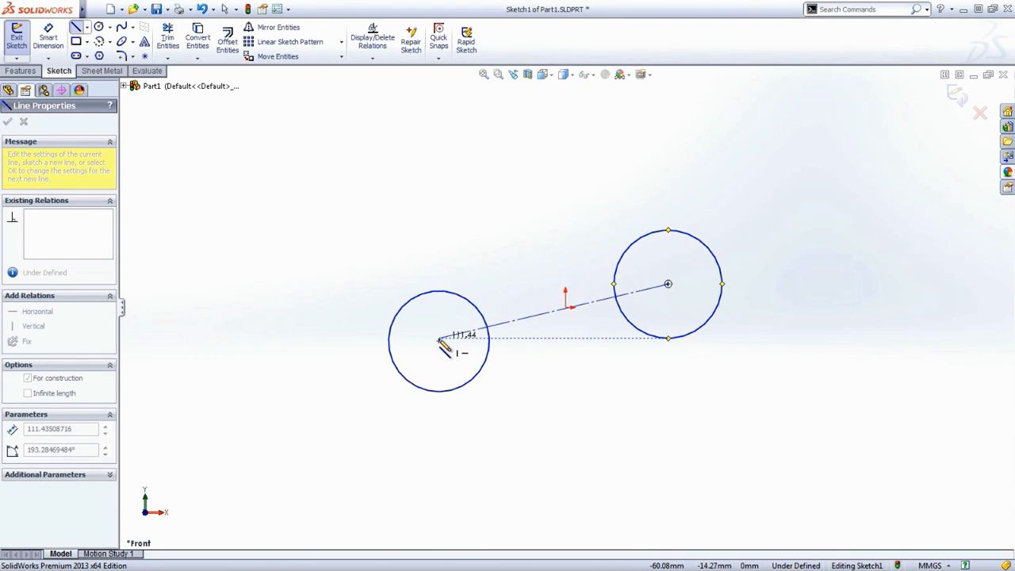